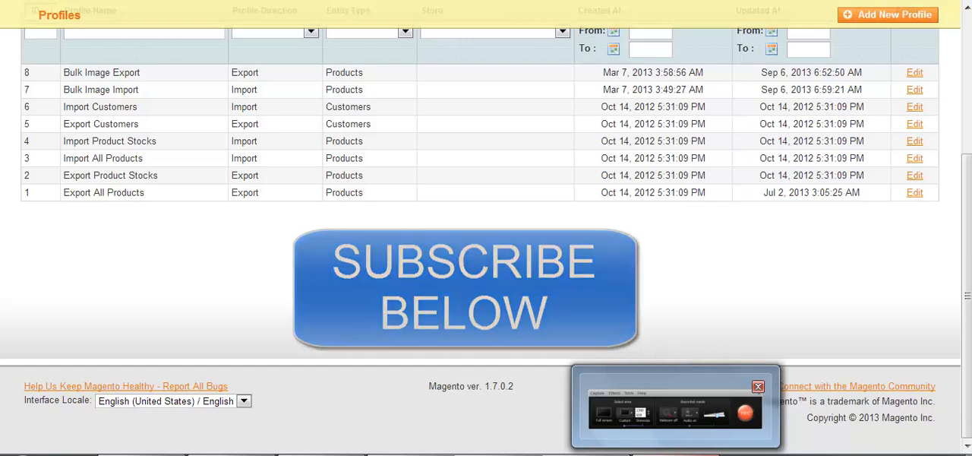
- Return to the System menu and reopen the list of Dataflow profiles
left_click(464, 289)
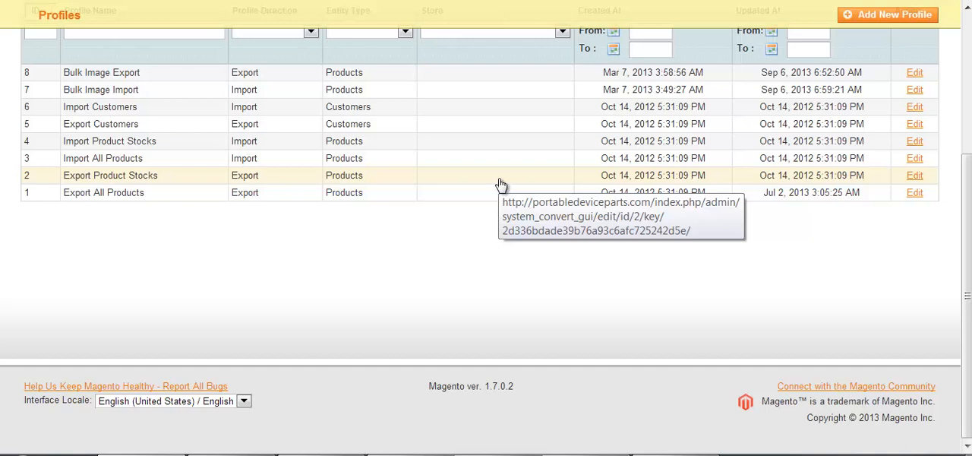
mouse_move(416, 253)
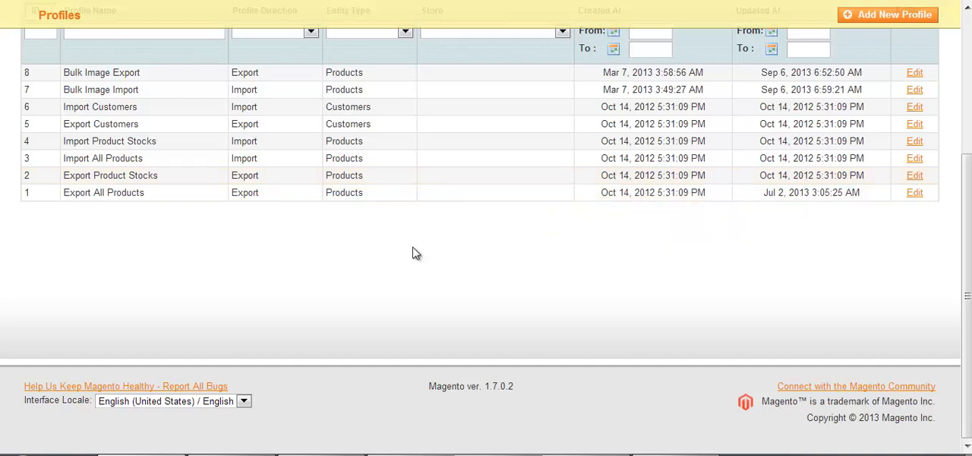
scroll("up", 3)
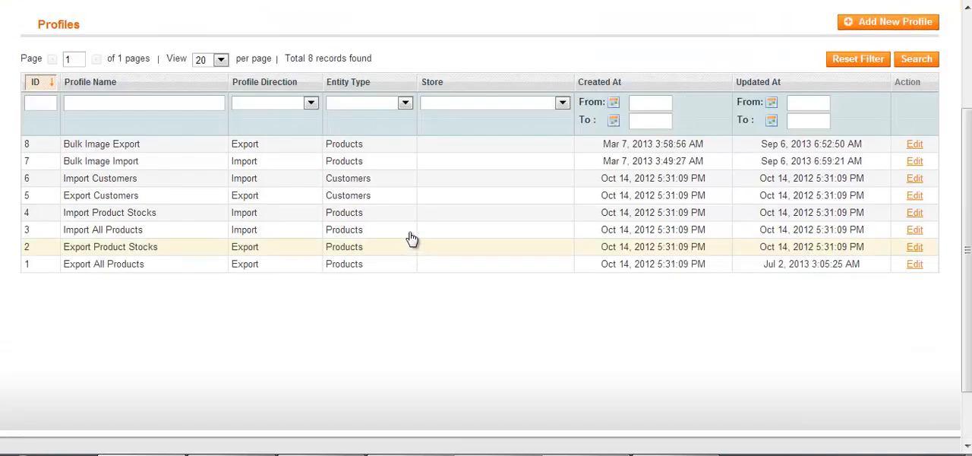
mouse_move(406, 161)
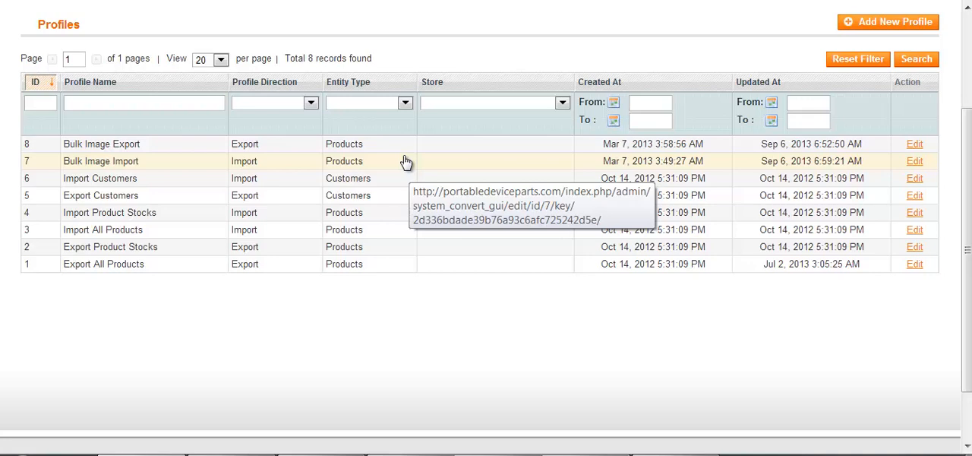
mouse_move(405, 161)
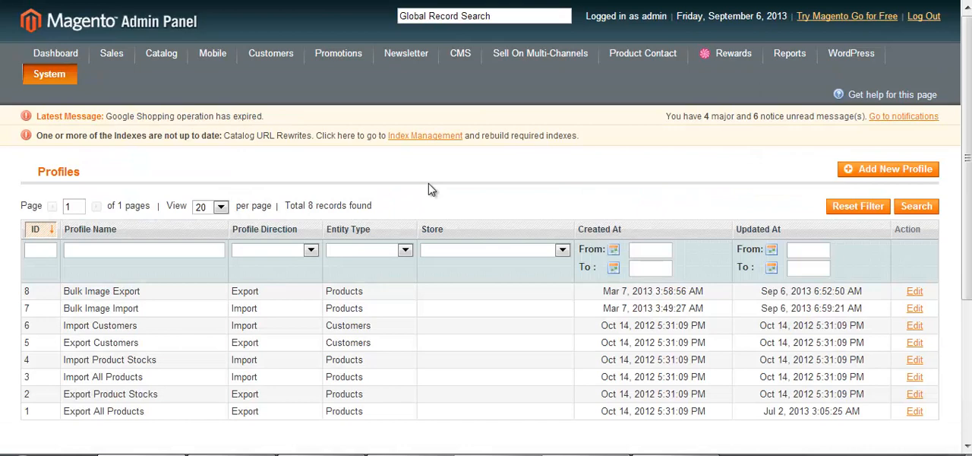
left_click(49, 74)
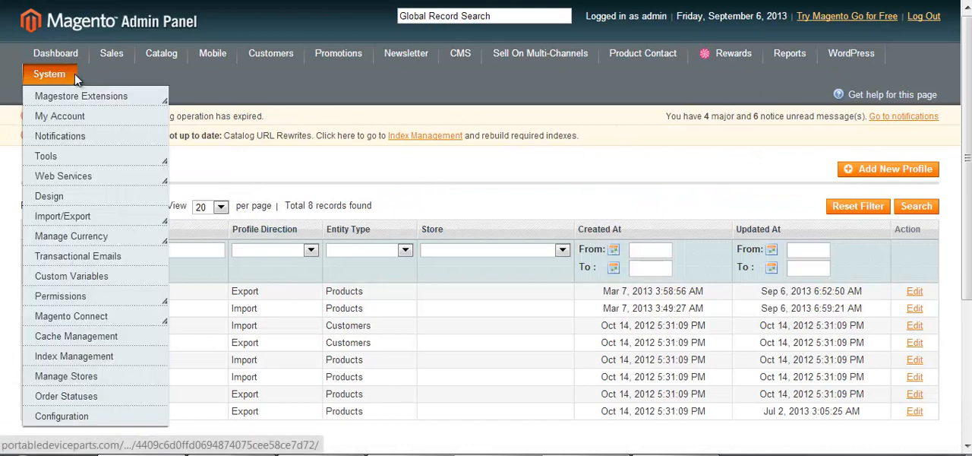
mouse_move(71, 276)
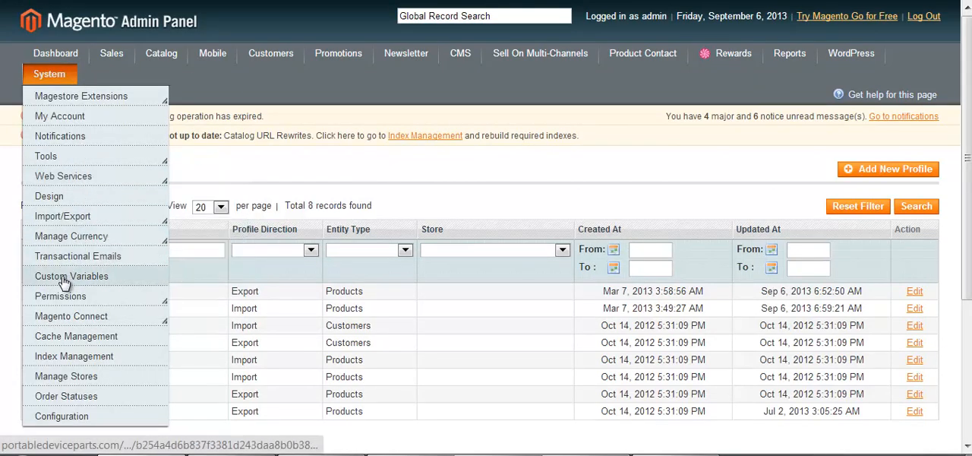
mouse_move(63, 215)
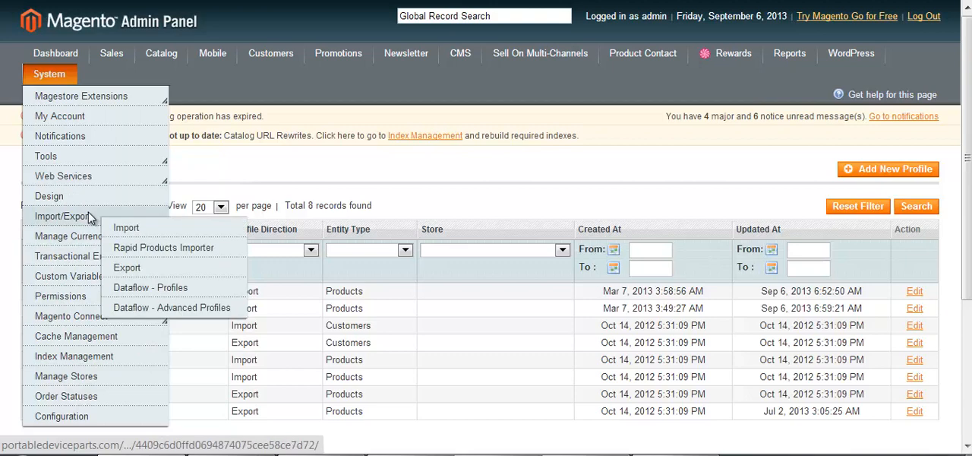
mouse_move(151, 287)
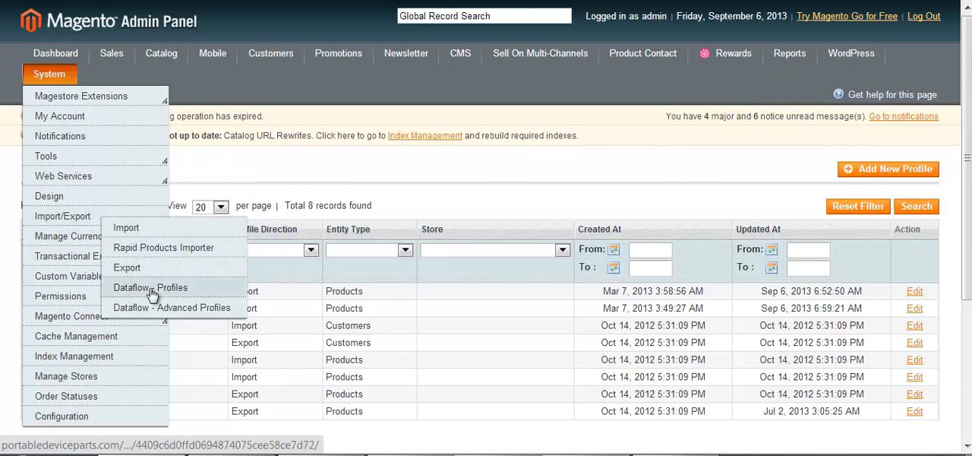
left_click(151, 287)
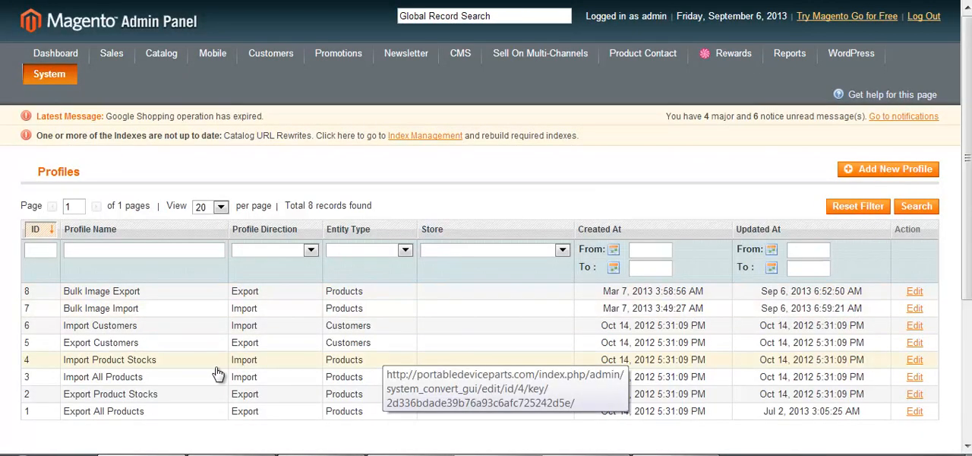
mouse_move(150, 384)
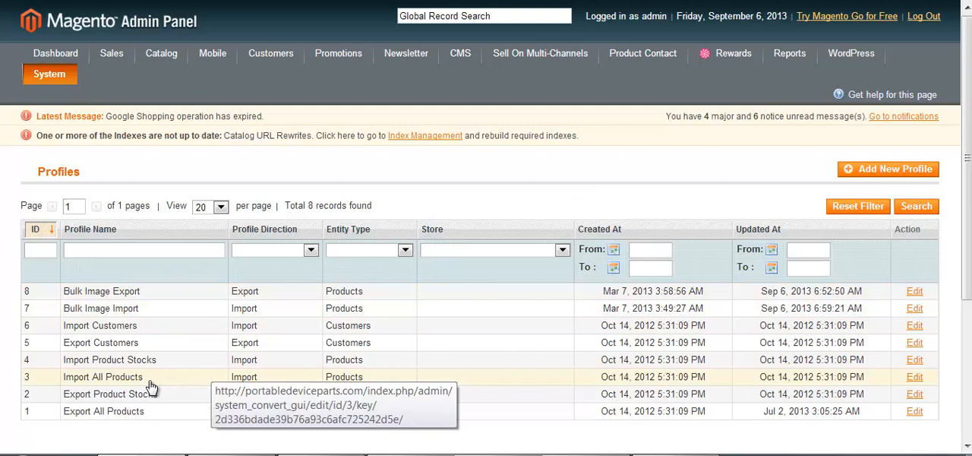
mouse_move(133, 307)
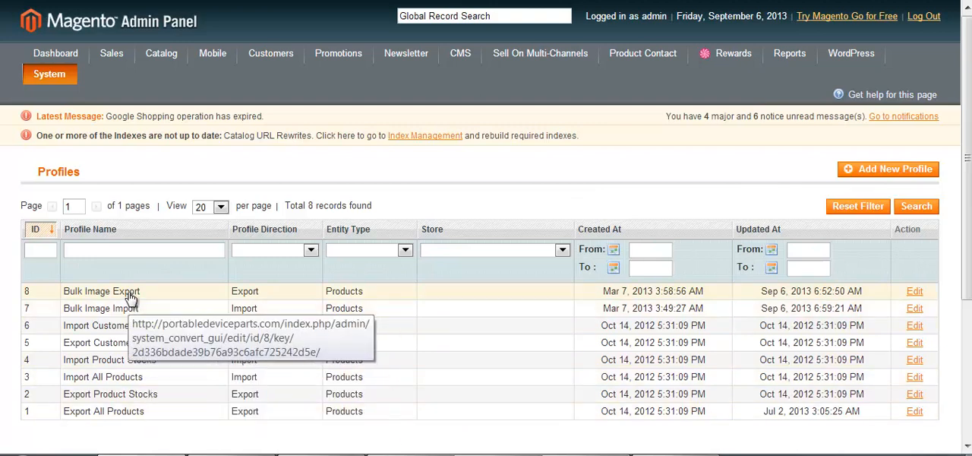
mouse_move(135, 308)
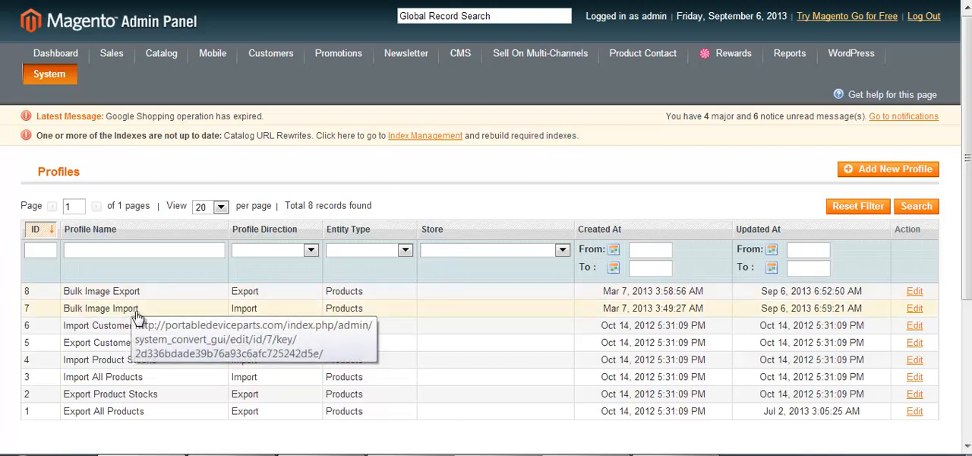
- Open Bulk Image Export and check its file path var/export
left_click(101, 308)
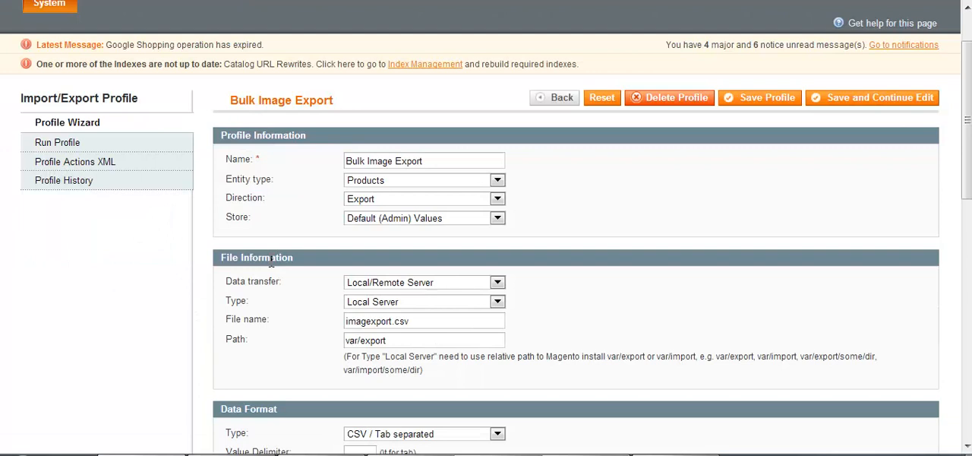
scroll("down", 3)
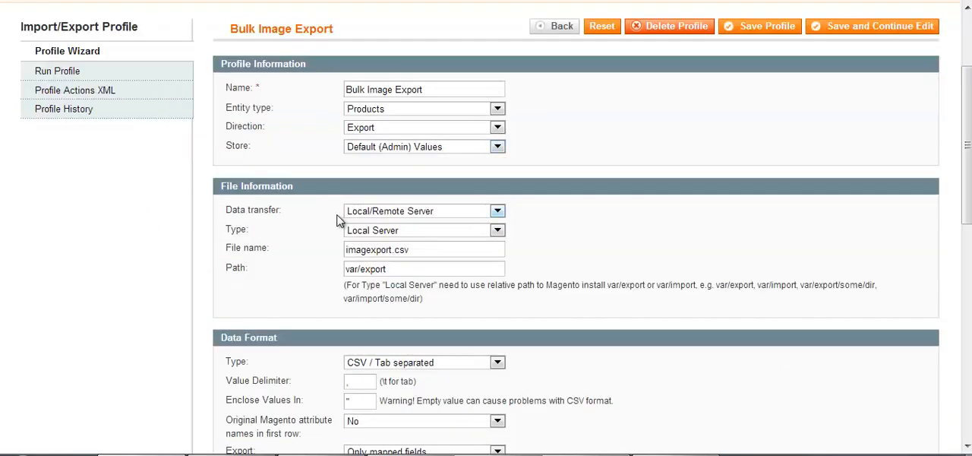
left_click(424, 268)
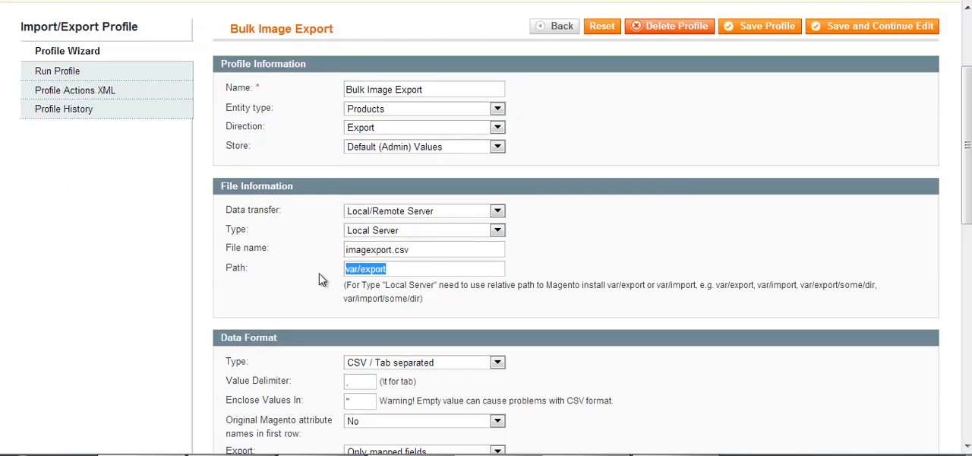
mouse_move(325, 283)
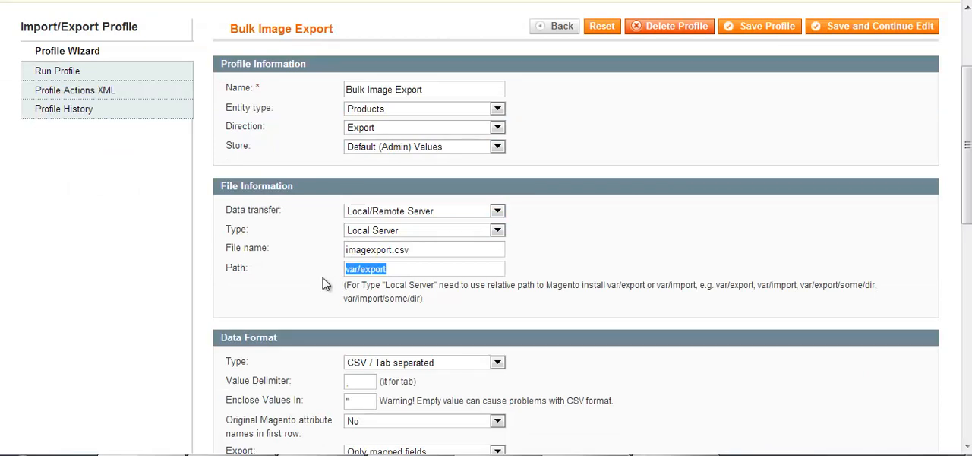
scroll("down", 3)
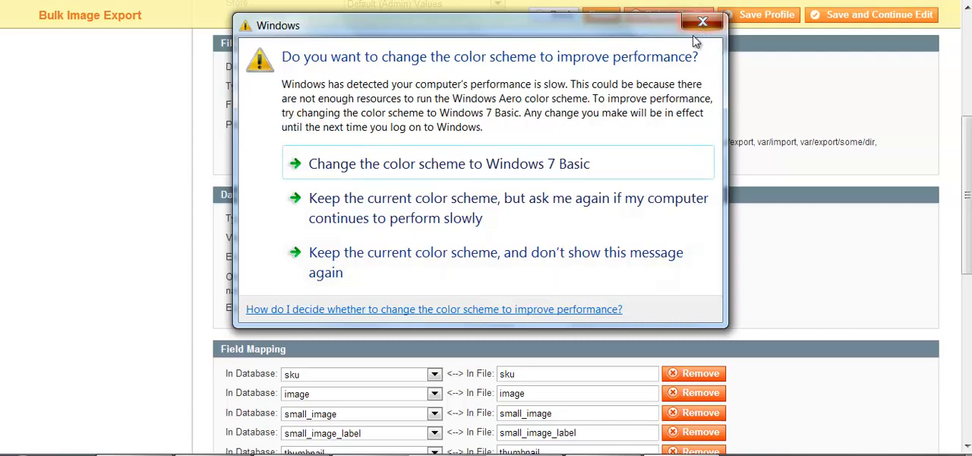
- Dismiss the colour scheme prompt and review field mappings and the LS20_ SKU filter
left_click(702, 21)
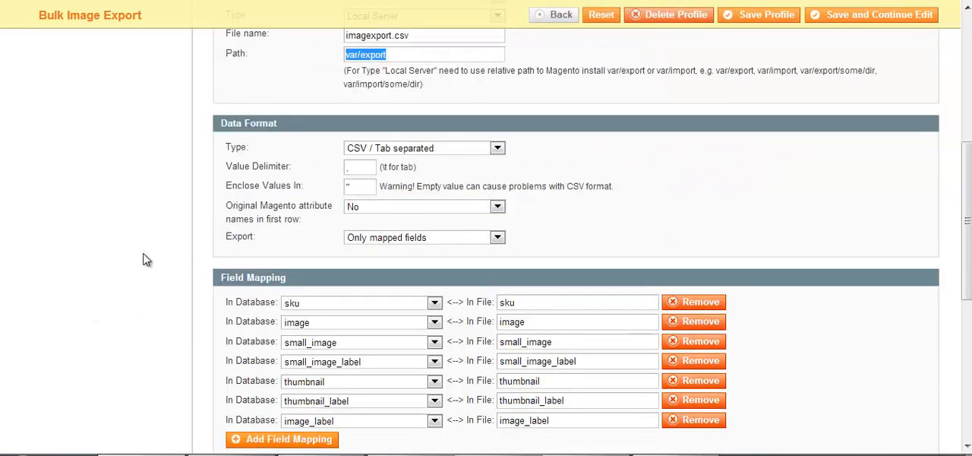
scroll("down", 3)
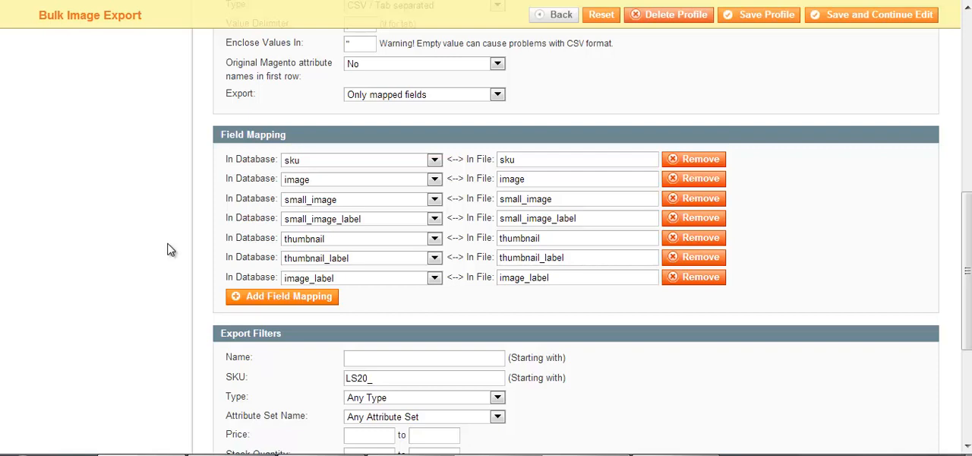
mouse_move(244, 152)
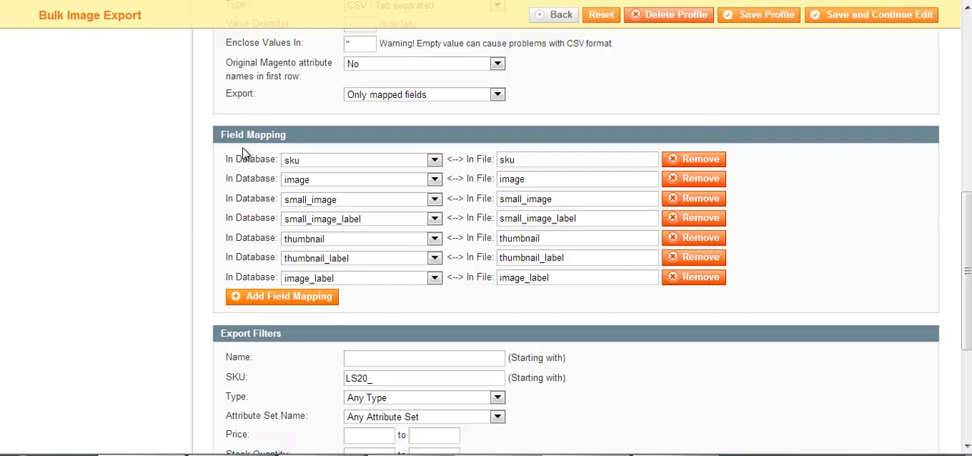
mouse_move(294, 179)
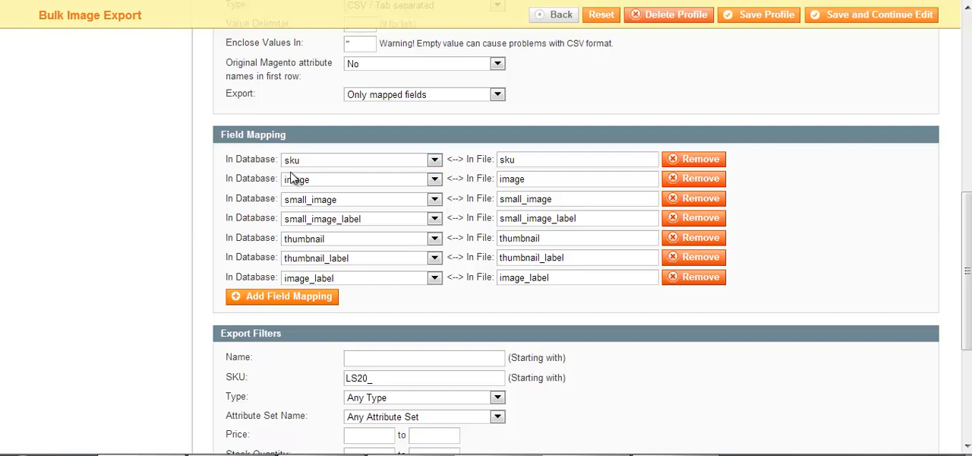
mouse_move(312, 189)
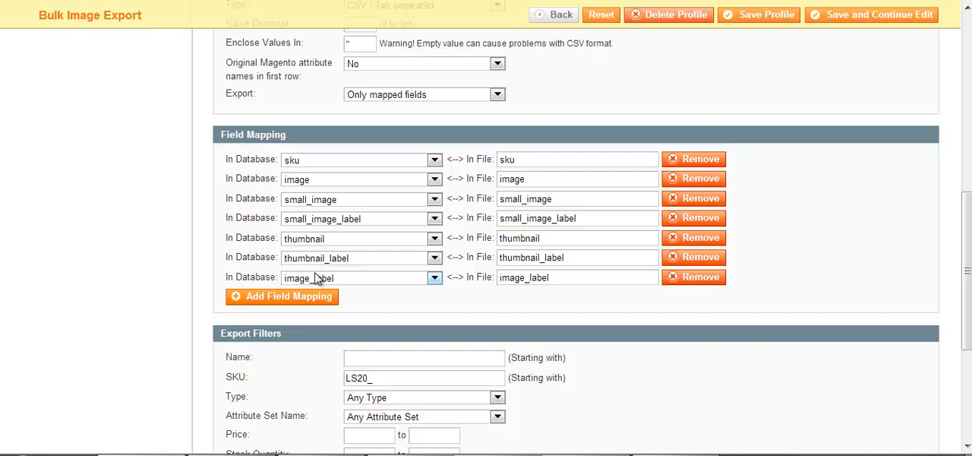
mouse_move(331, 287)
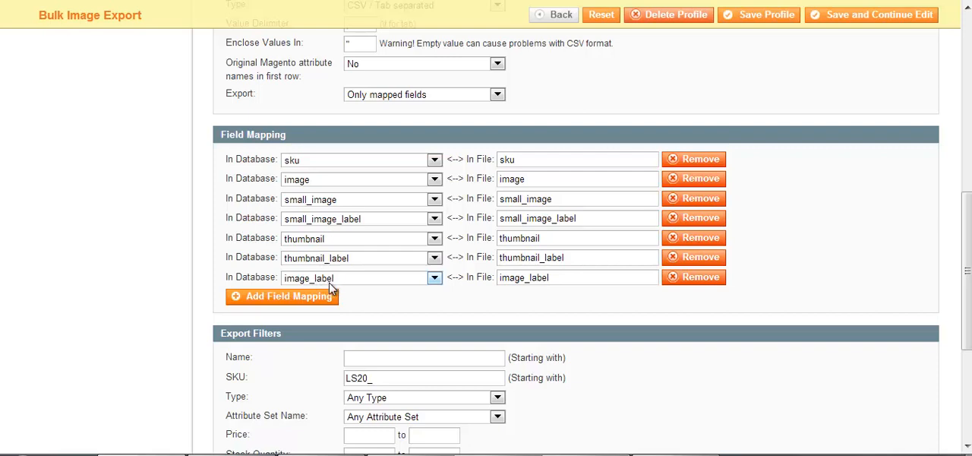
mouse_move(201, 268)
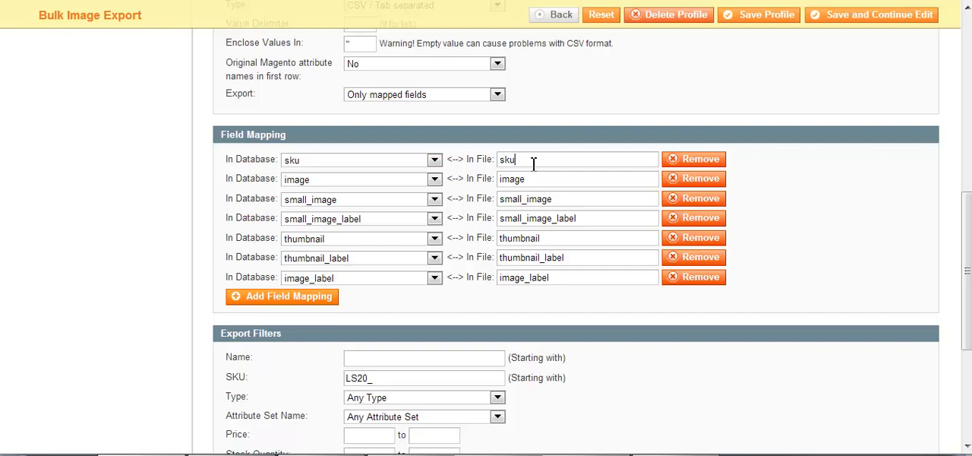
scroll("down", 3)
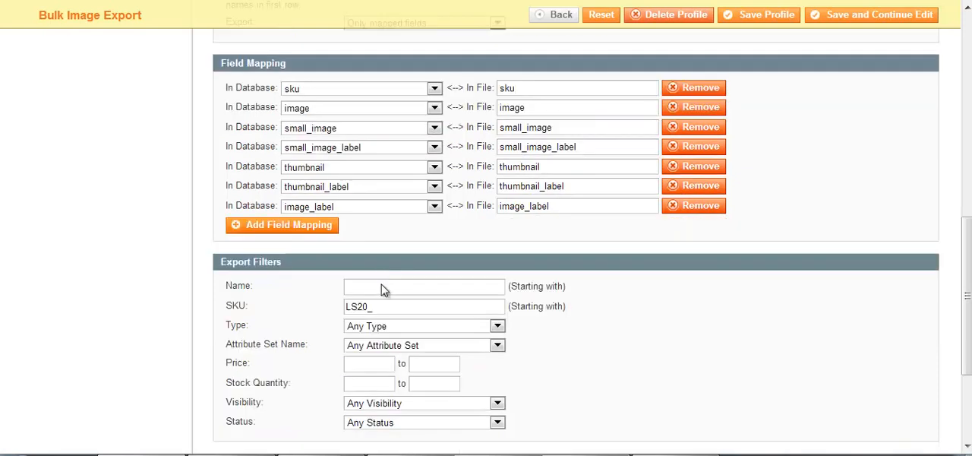
scroll("down", 3)
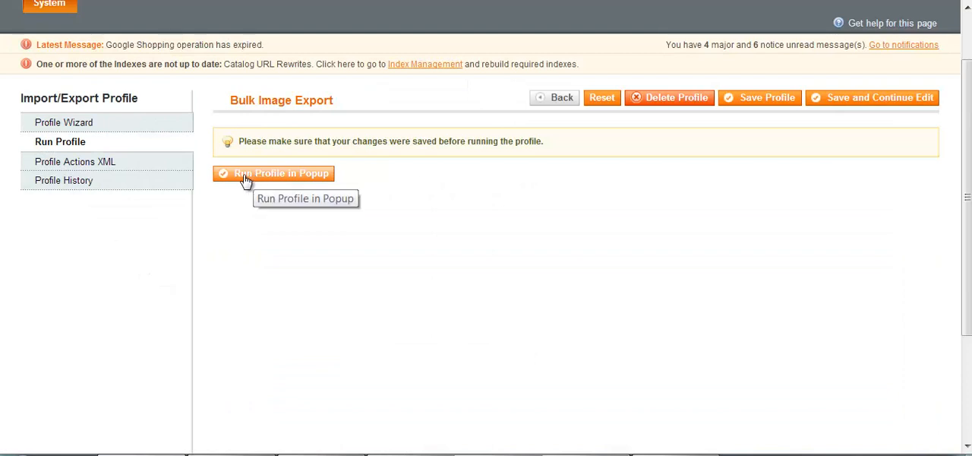
mouse_move(231, 190)
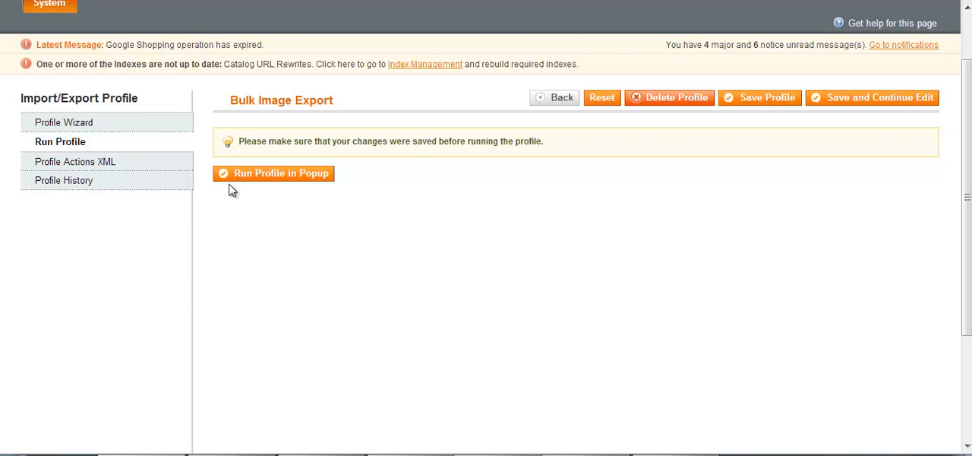
- Run the Bulk Image Export profile in a popup to produce imagexport.csv
left_click(64, 122)
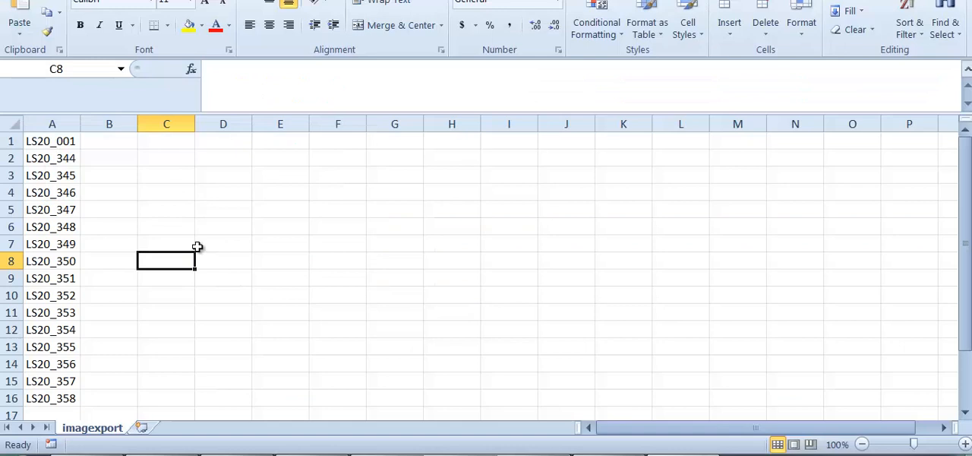
mouse_move(196, 241)
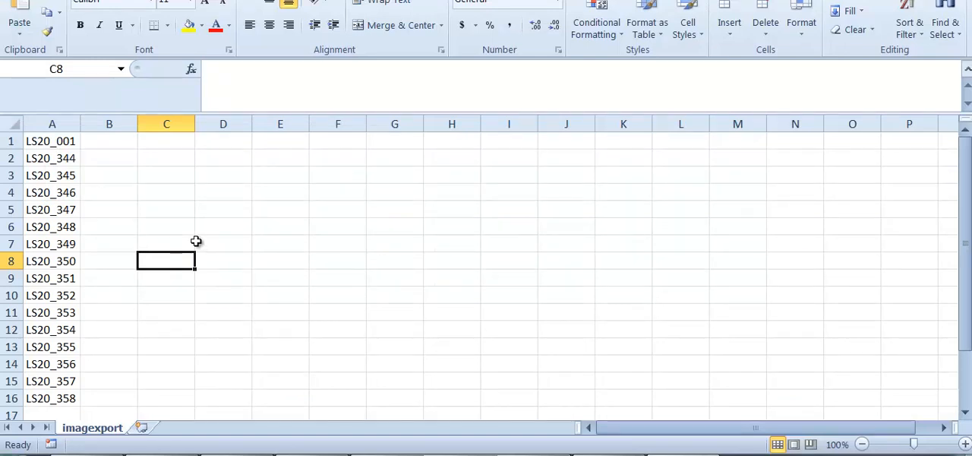
- Select the sixteen SKUs and enter 17.jpg in cell B1 beside the first SKU
left_click_drag(51, 141, 51, 244)
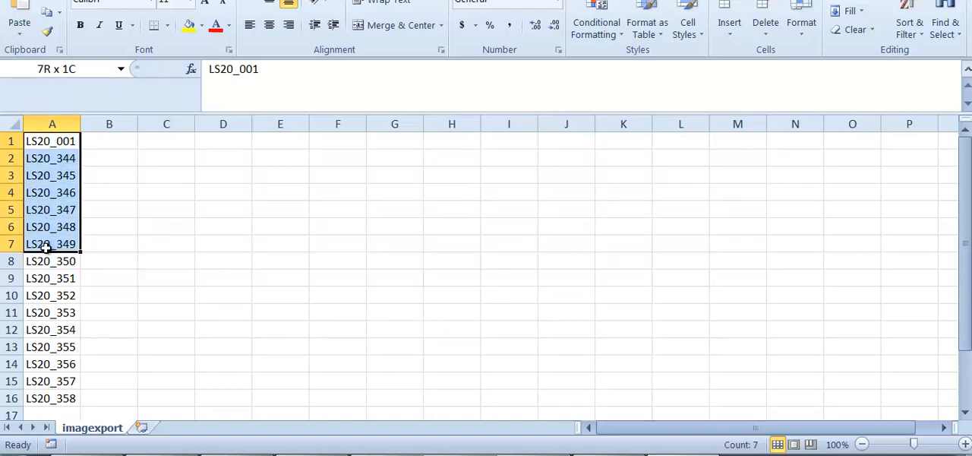
left_click_drag(51, 243, 51, 397)
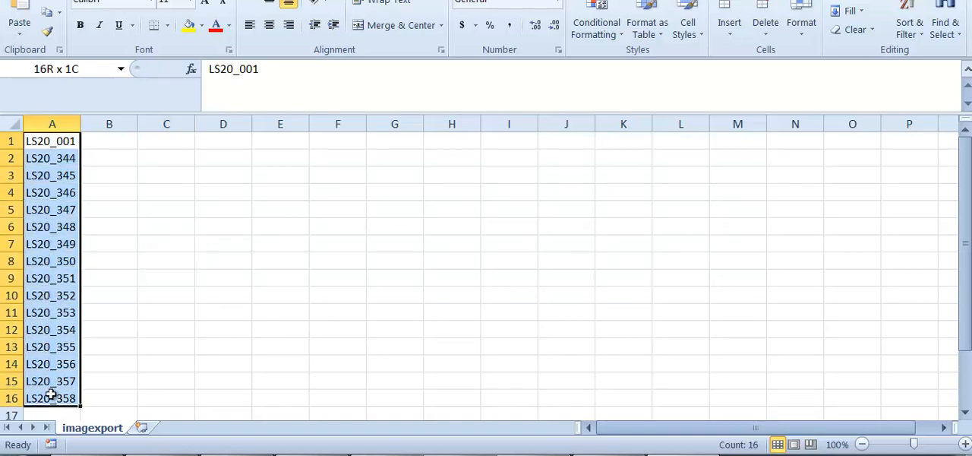
left_click(51, 380)
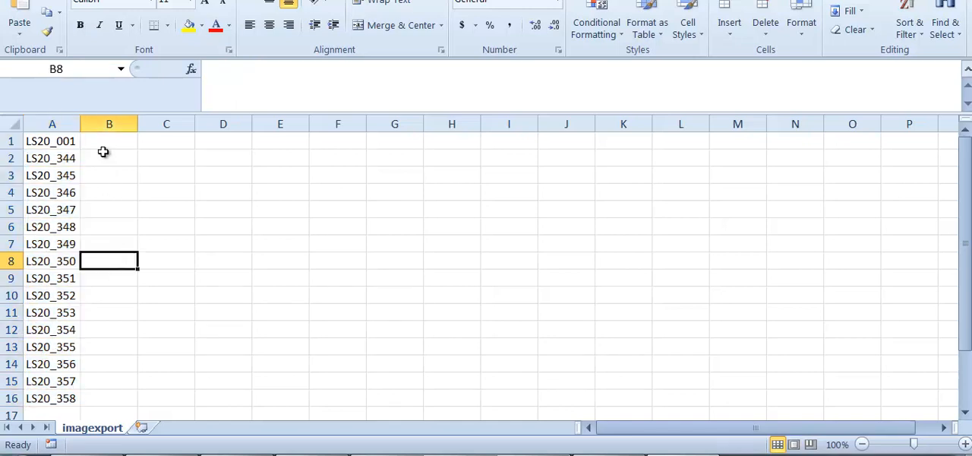
left_click(108, 141)
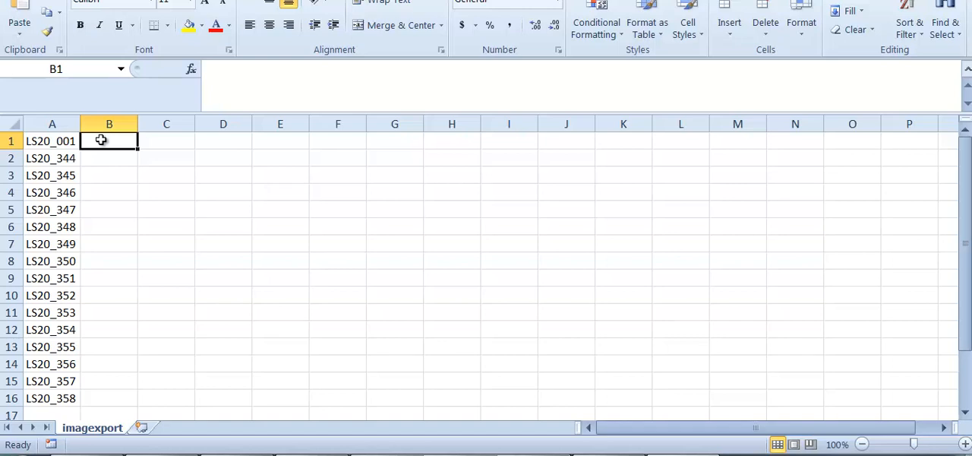
type("17.jpg")
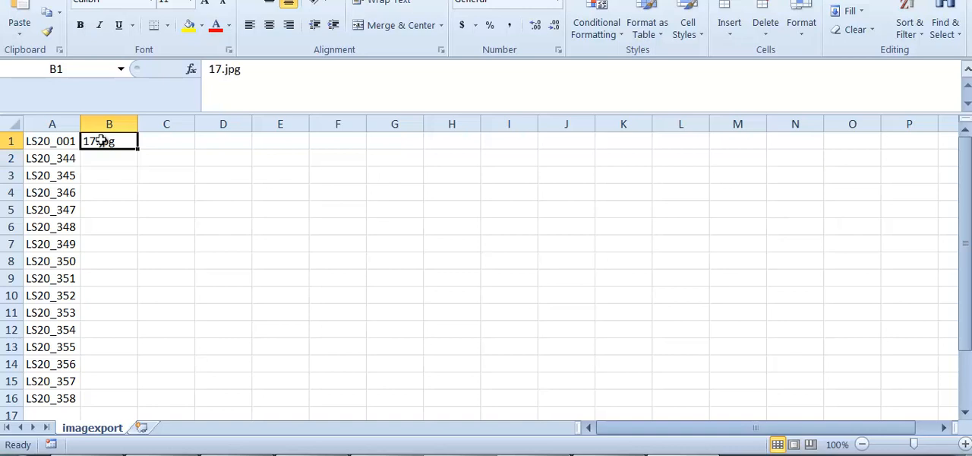
left_click(109, 158)
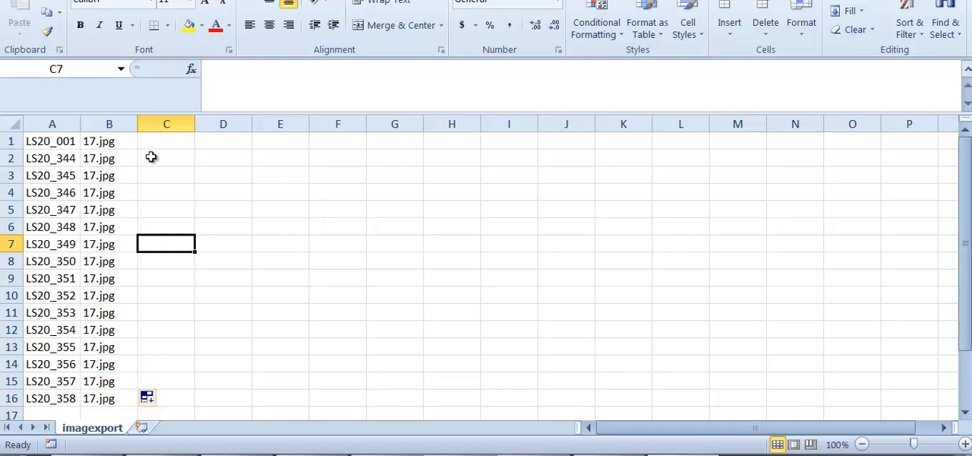
- Copy 17.jpg beside all sixteen SKUs without overwriting the SKU cells
left_click(167, 140)
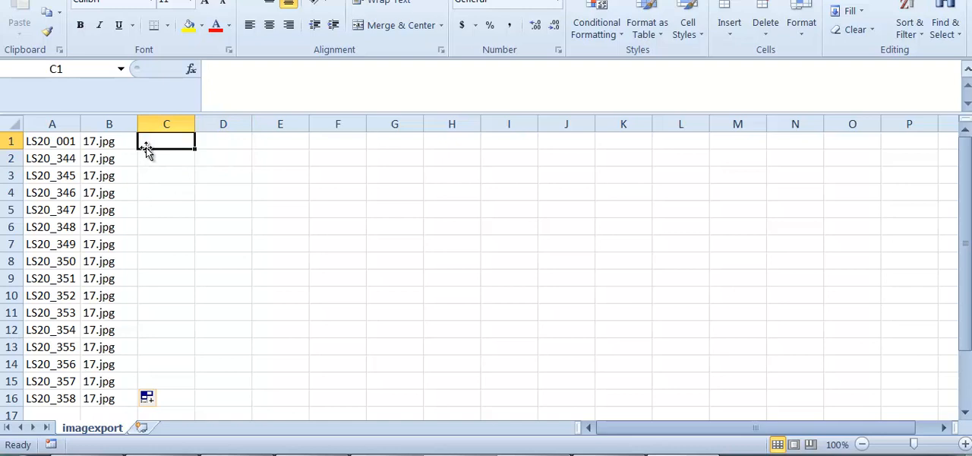
left_click(109, 140)
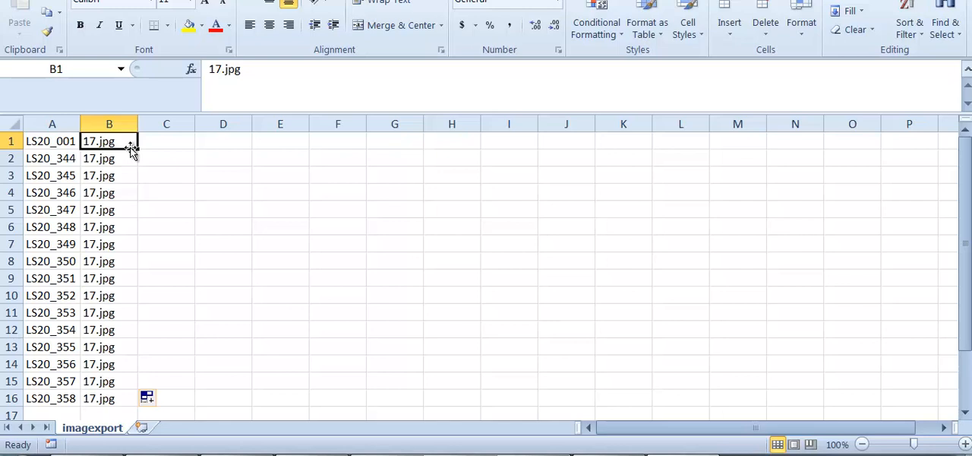
left_click(167, 141)
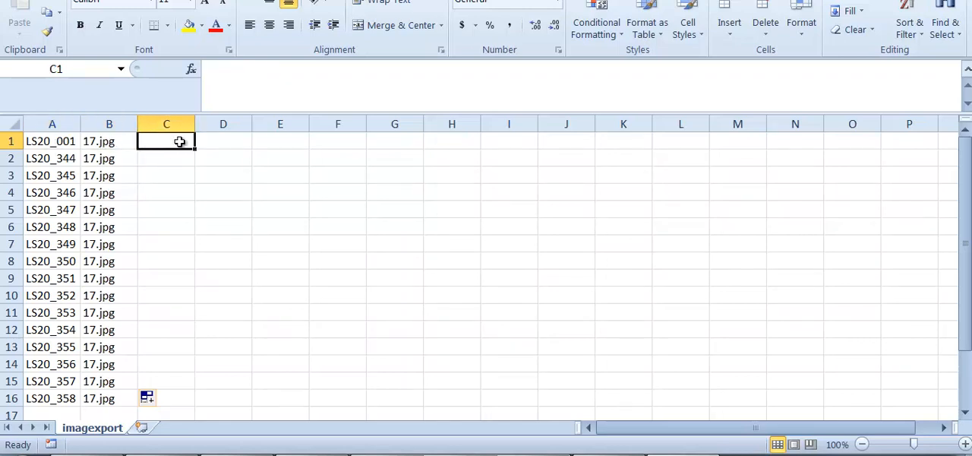
left_click(50, 158)
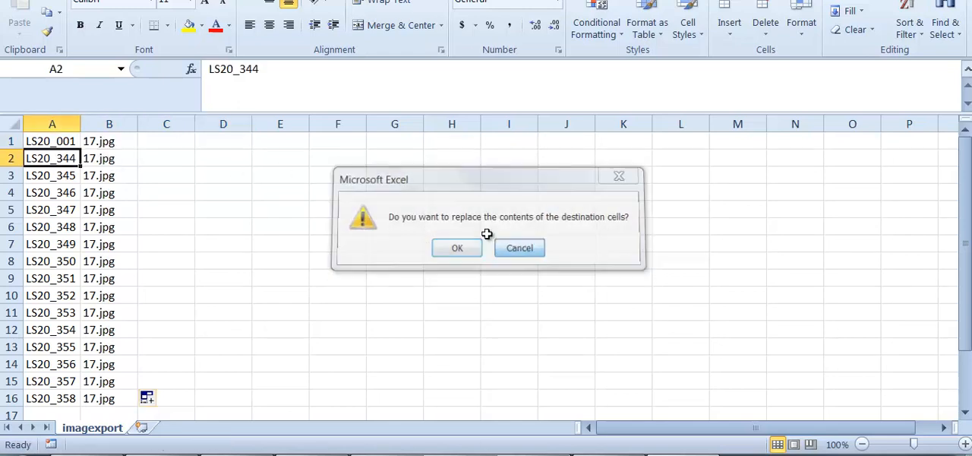
left_click(456, 247)
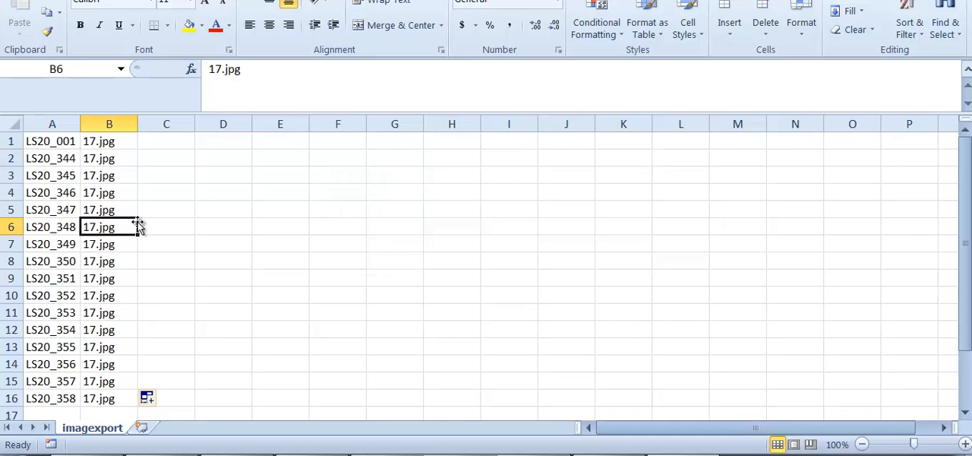
mouse_move(130, 175)
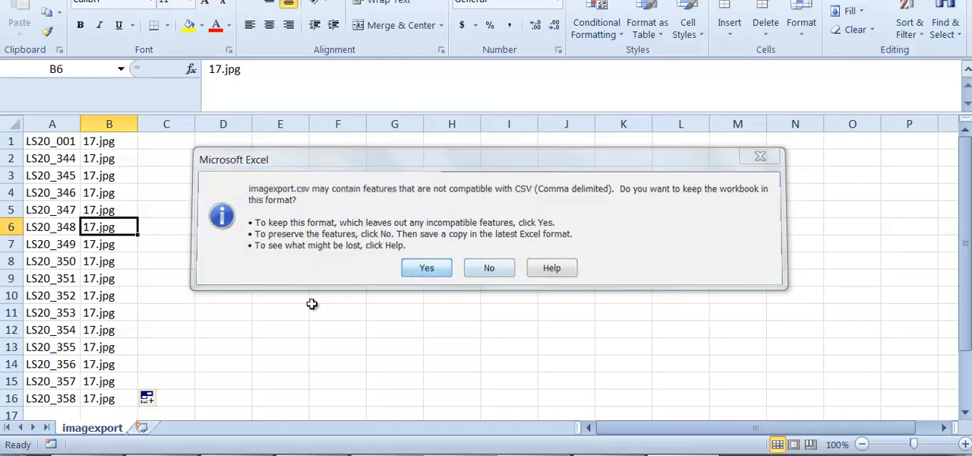
- Save imagexport.csv, keeping it in CSV format
left_click(427, 268)
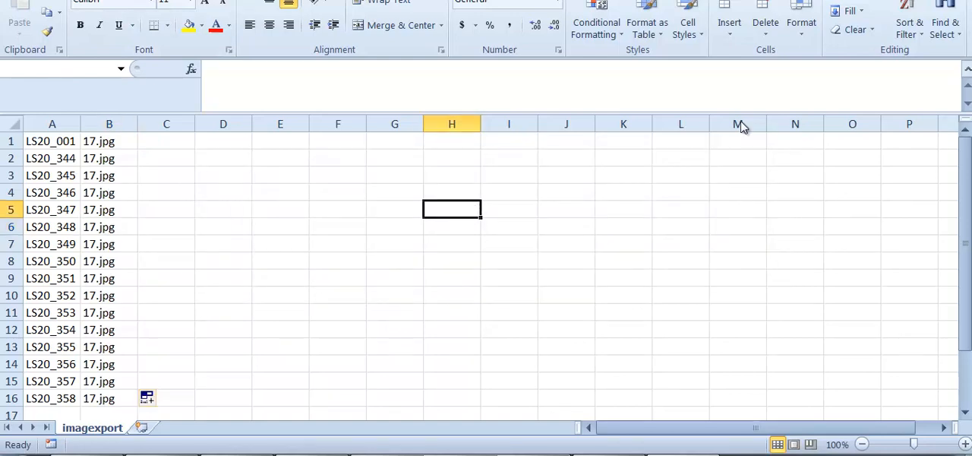
key("ctrl+s")
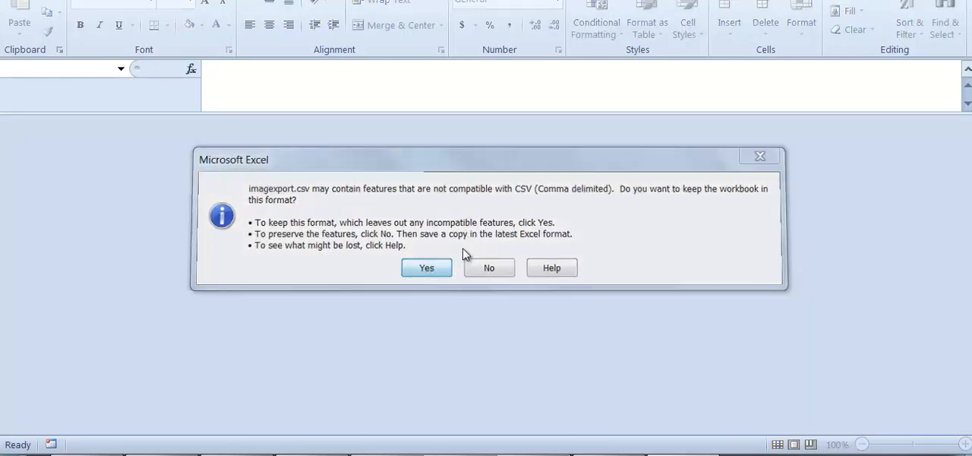
left_click(426, 268)
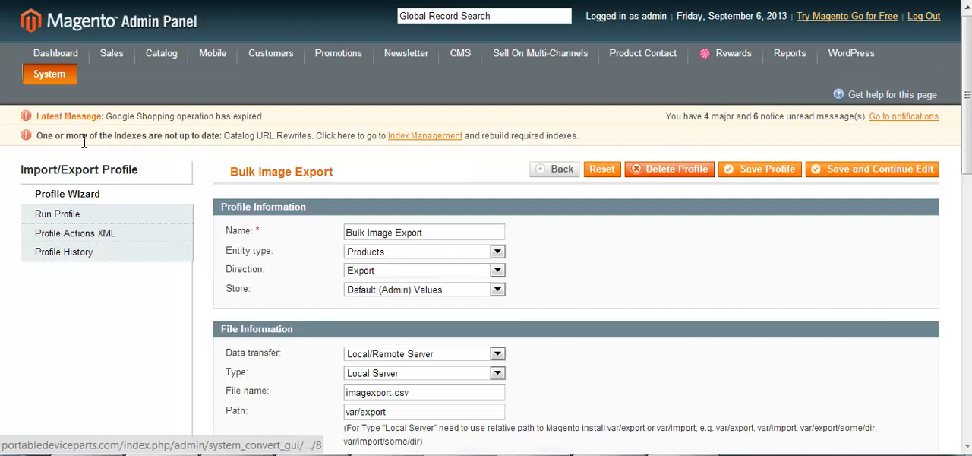
- Open Bulk Image Import and review its interactive CSV format and image field mappings
left_click(49, 74)
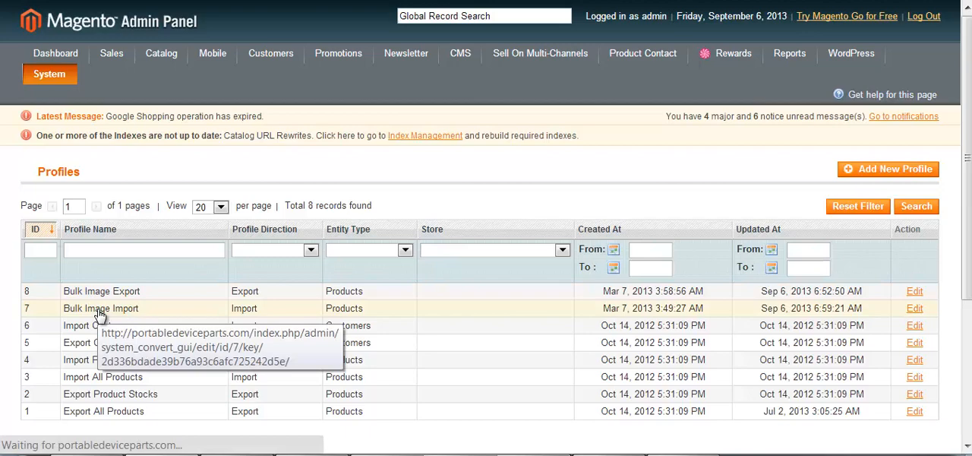
left_click(100, 308)
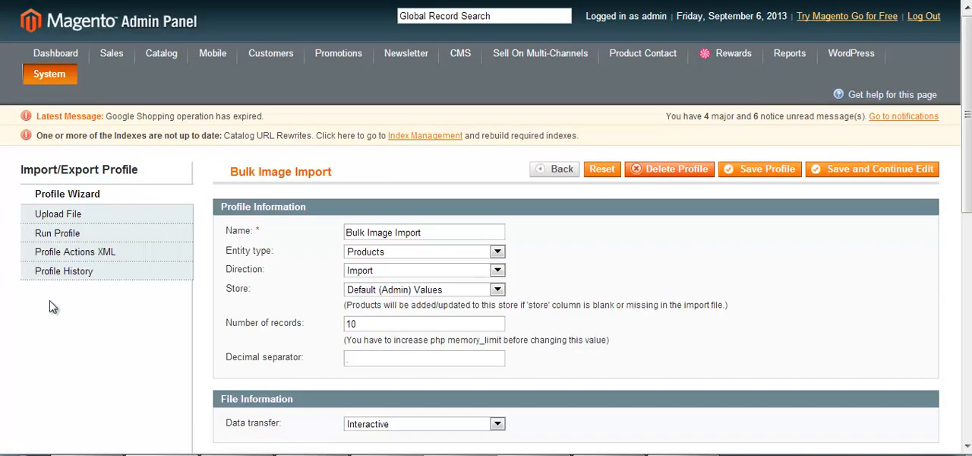
scroll("down", 3)
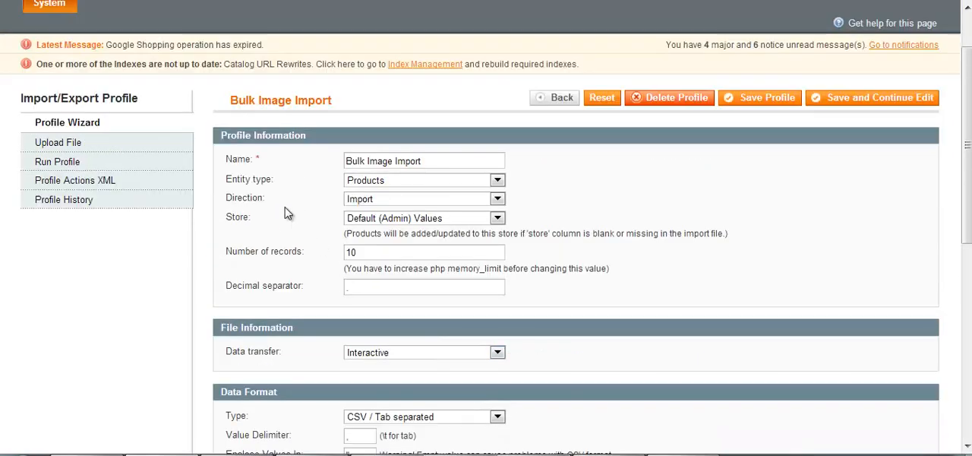
scroll("down", 3)
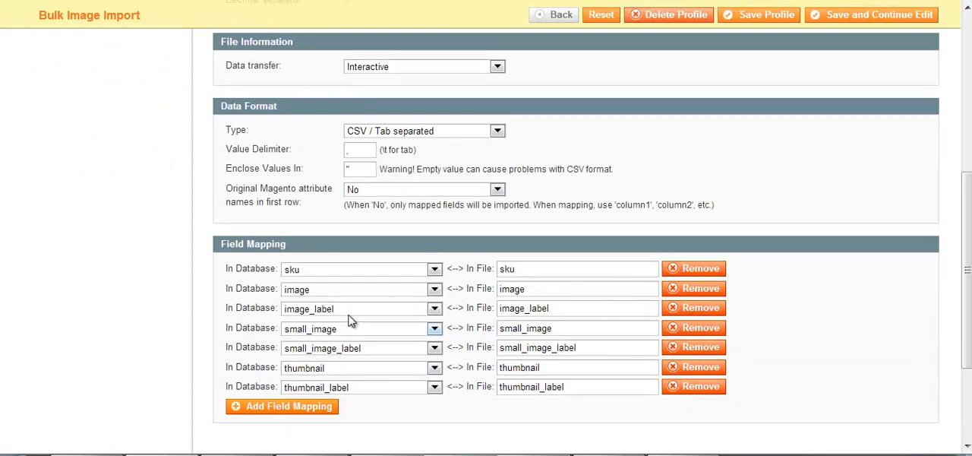
mouse_move(289, 132)
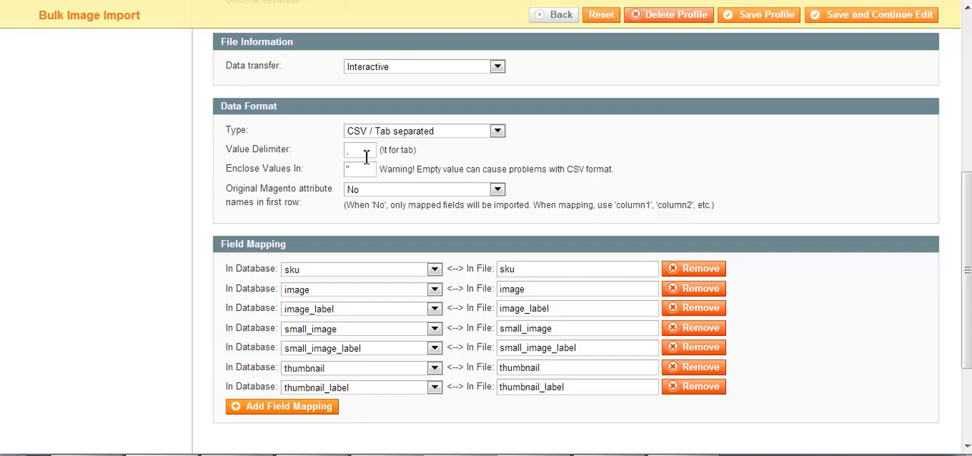
mouse_move(372, 189)
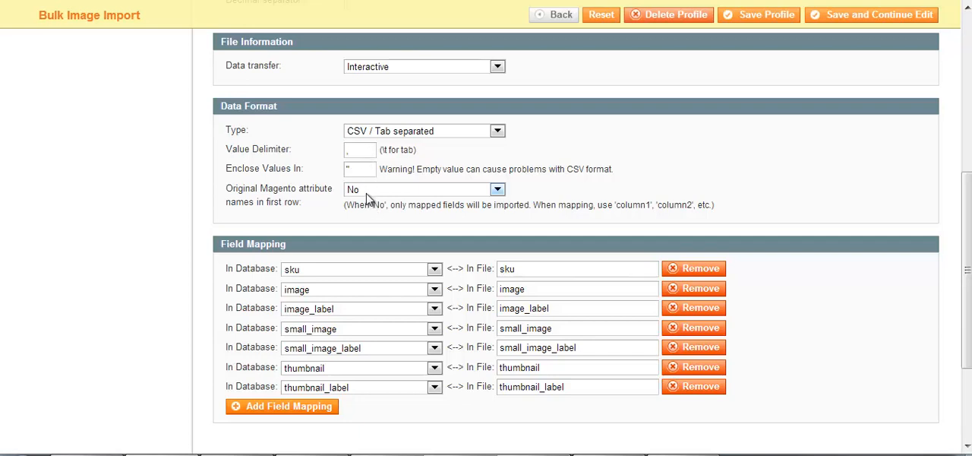
double_click(284, 187)
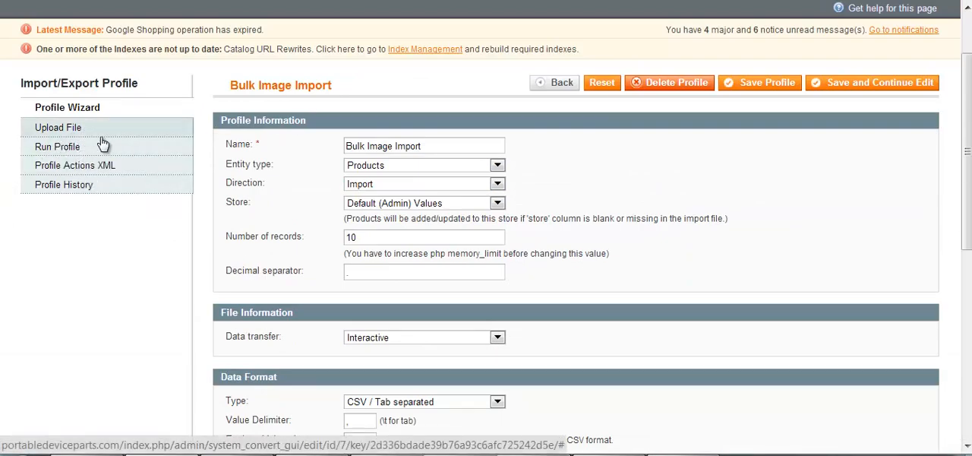
- Choose imagexport.csv for the File 1 upload slot of Bulk Image Import
left_click(58, 127)
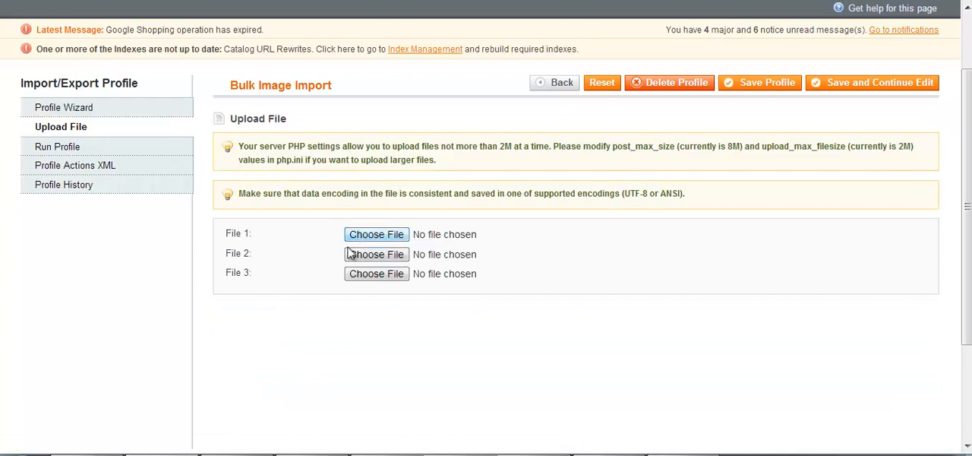
left_click(376, 234)
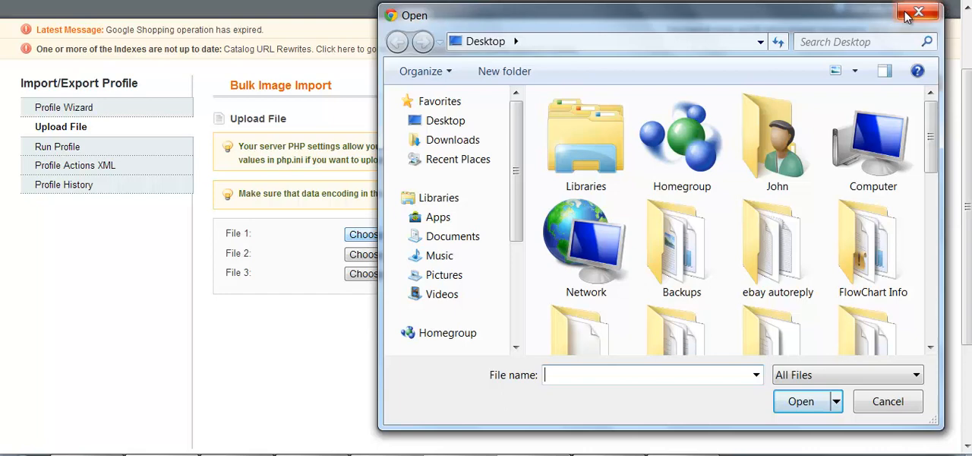
left_click(918, 14)
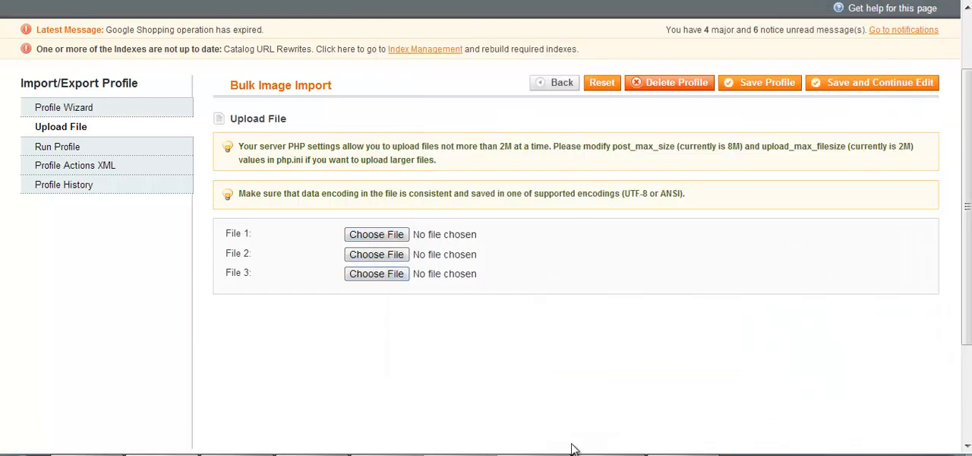
left_click(376, 234)
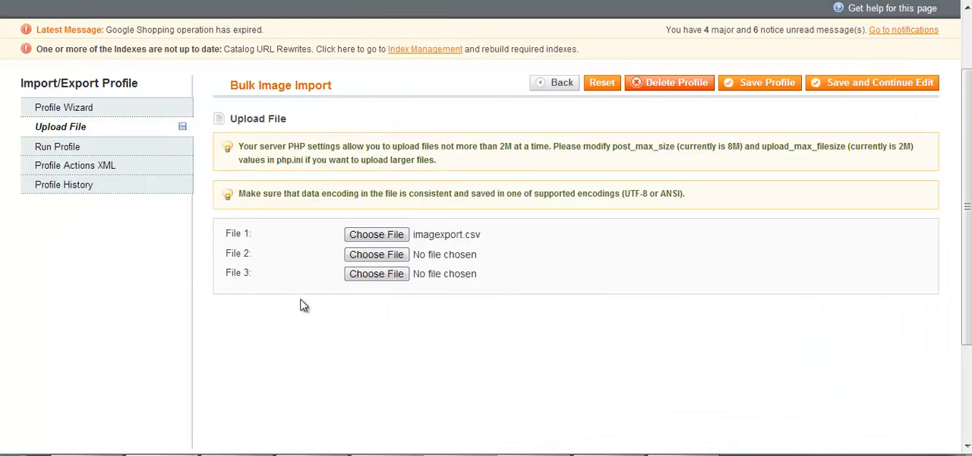
mouse_move(467, 243)
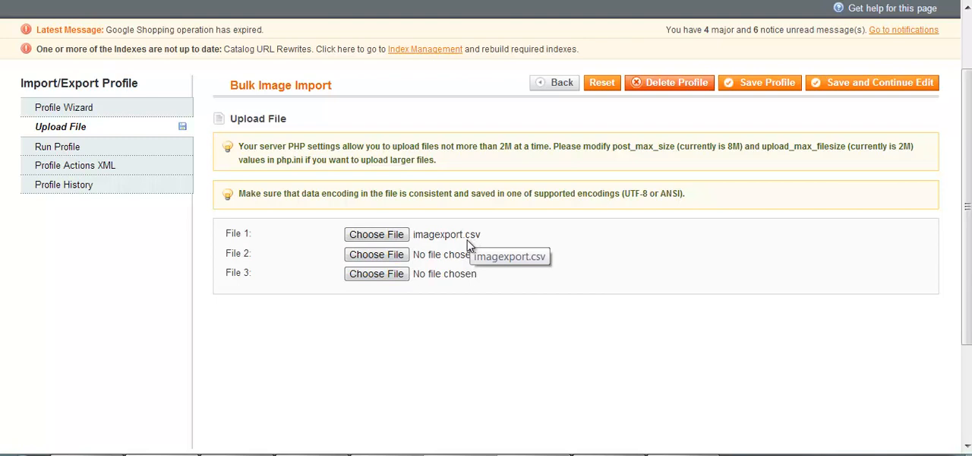
mouse_move(843, 91)
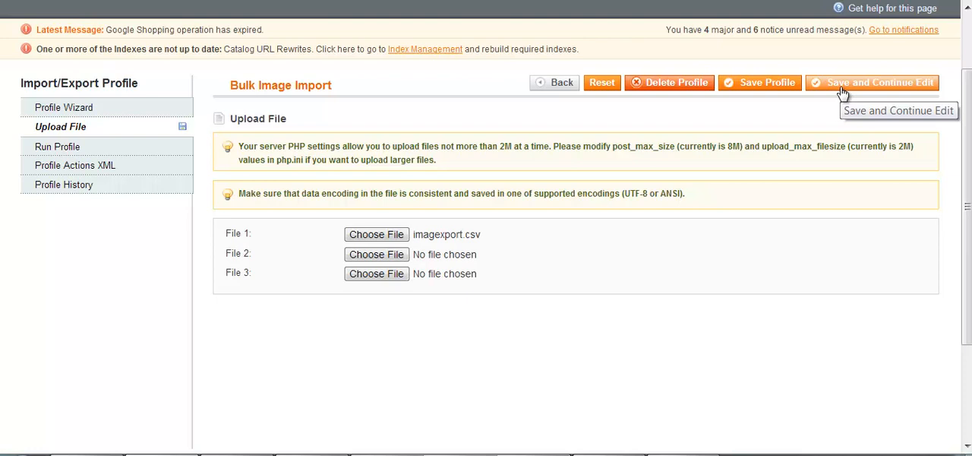
mouse_move(818, 135)
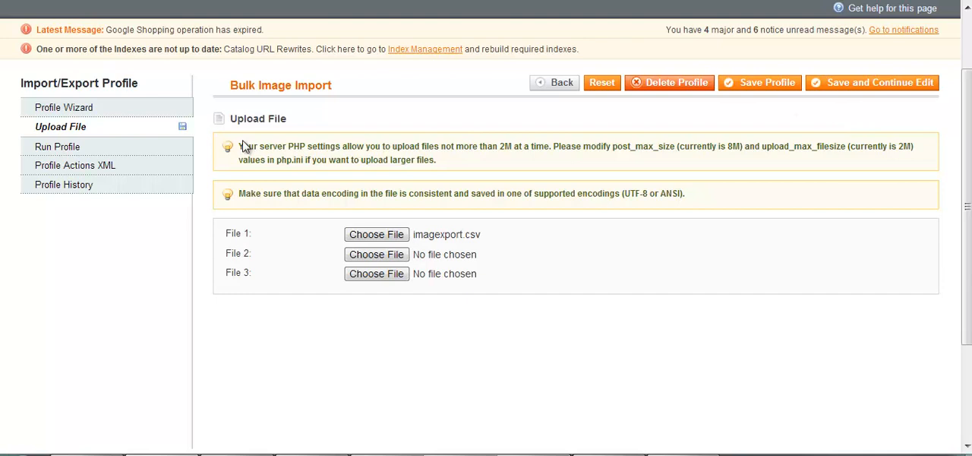
- Open the Run Profile page offering the uploaded imagexport.csv file
left_click(57, 146)
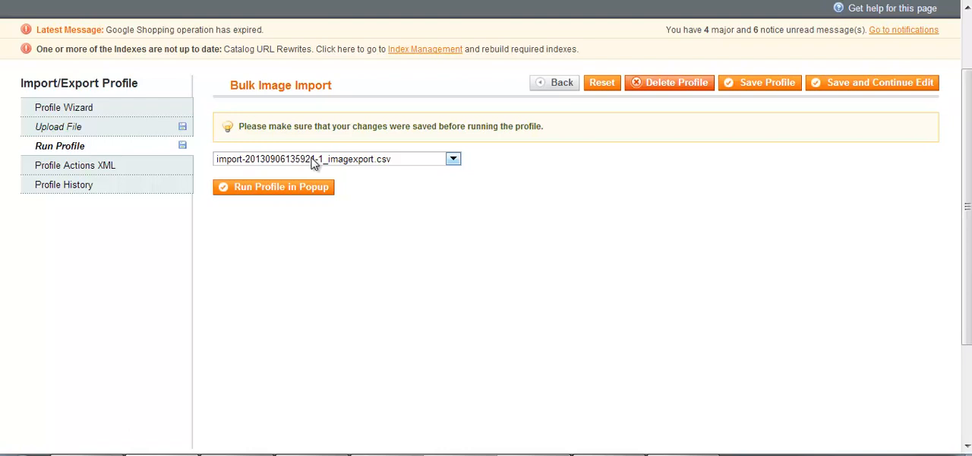
mouse_move(273, 163)
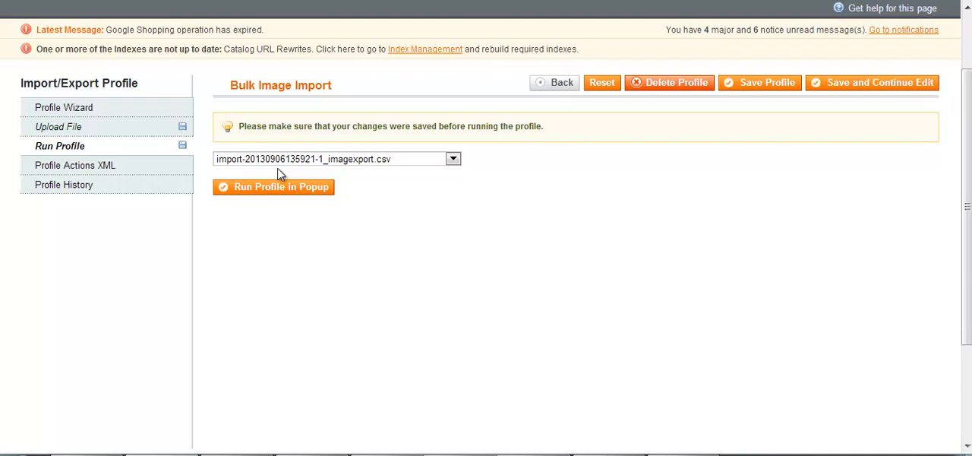
mouse_move(293, 187)
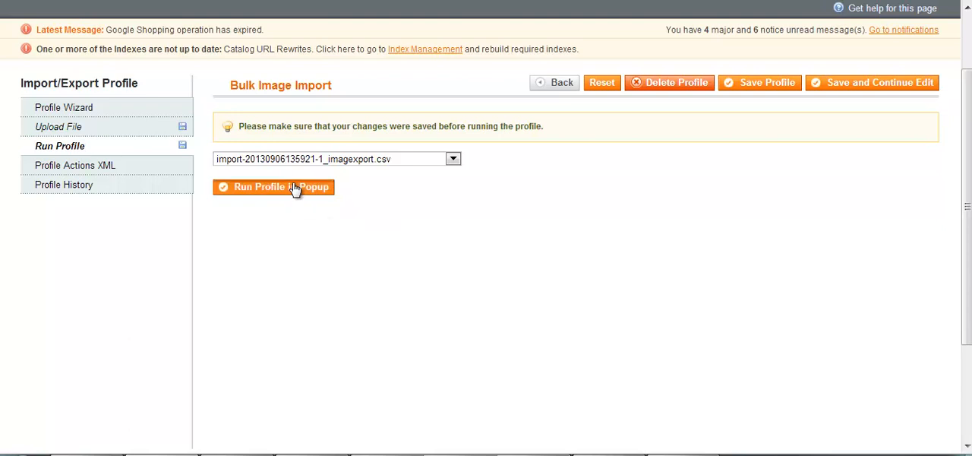
- Launch the import in a popup, which finds 16 rows to process
left_click(274, 187)
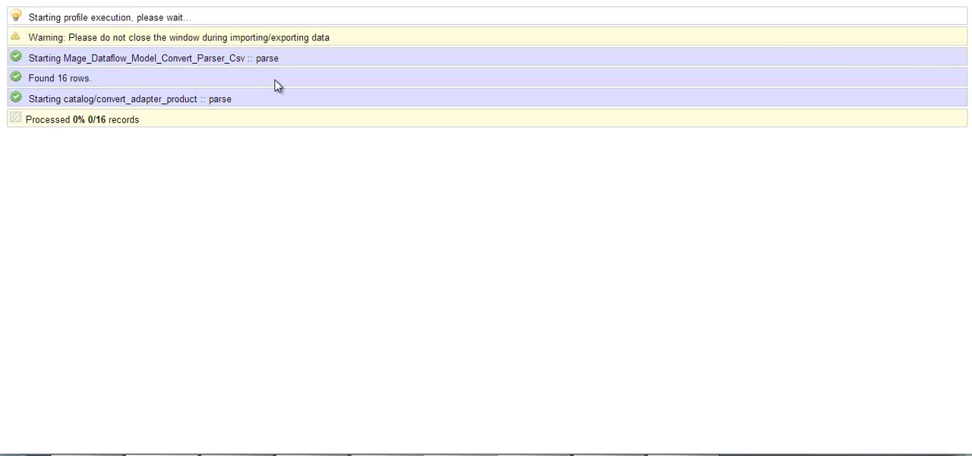
mouse_move(171, 136)
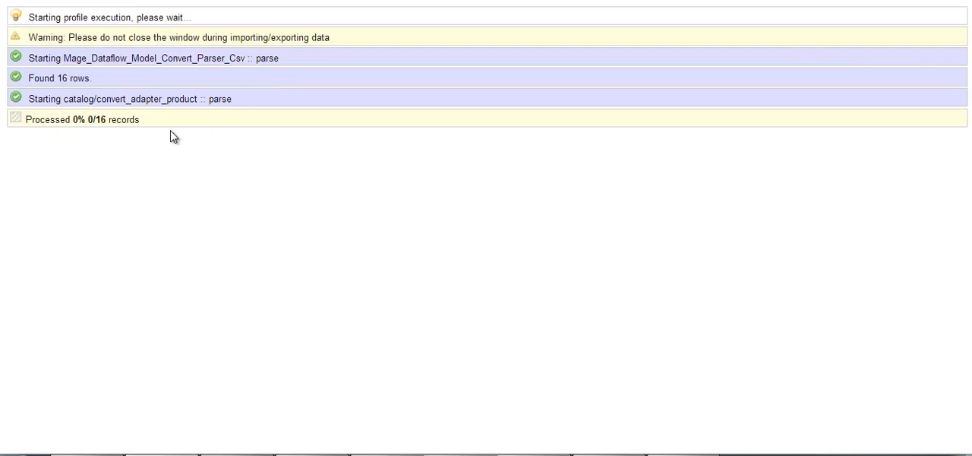